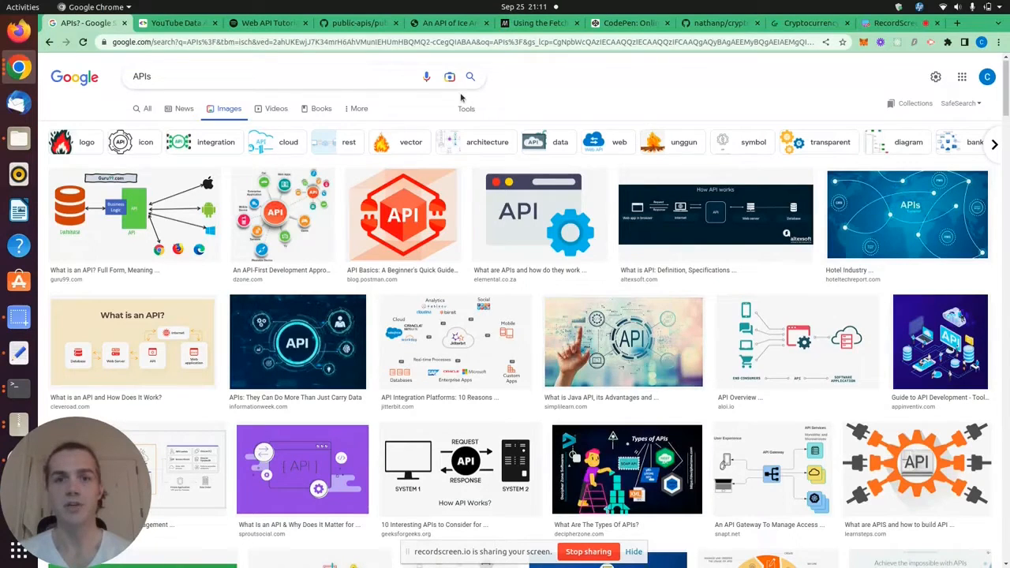
mouse_move(175, 24)
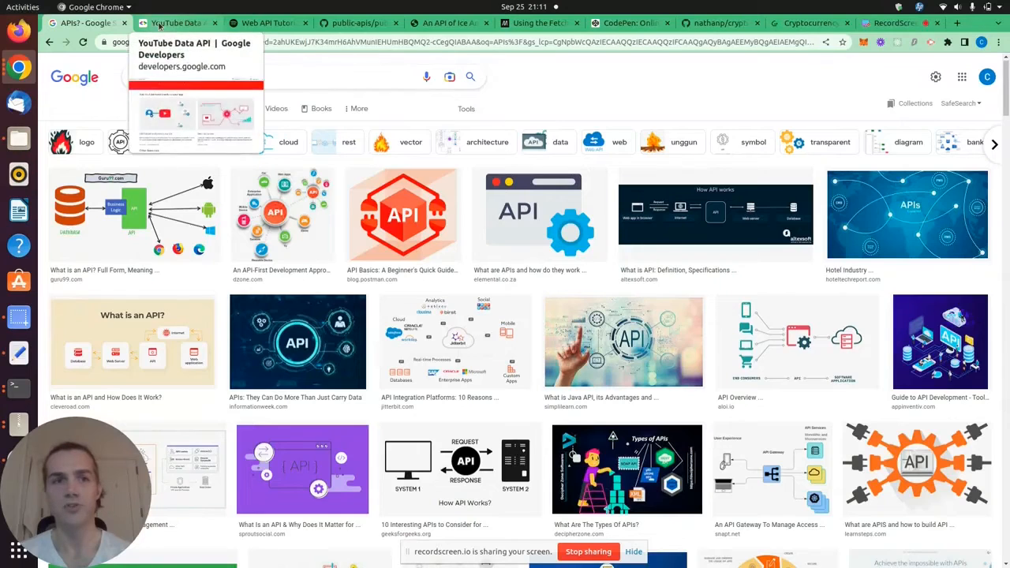
Step: View the YouTube Data API overview page, then move on to the Spotify Web API tutorial
click(176, 22)
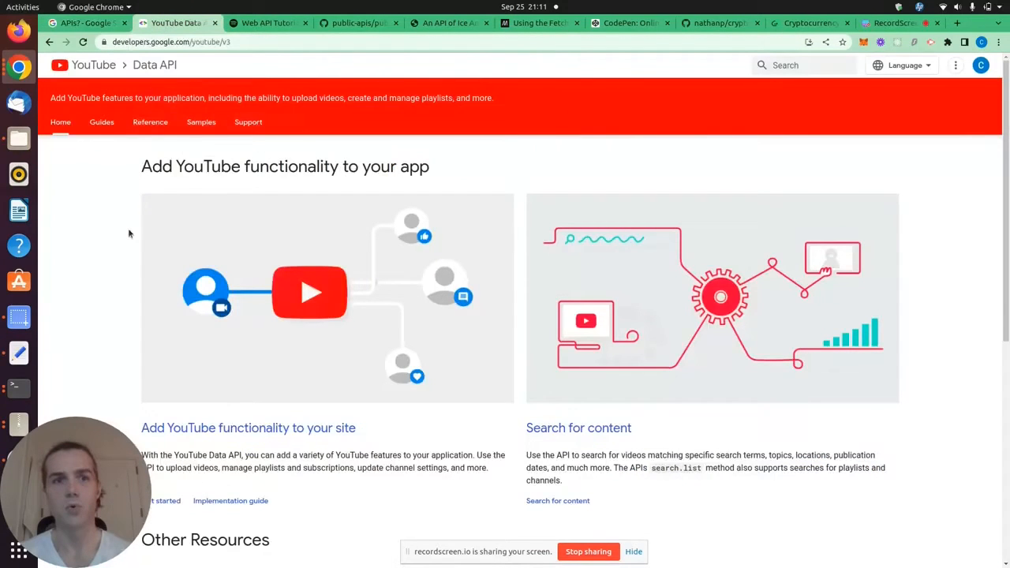
click(265, 22)
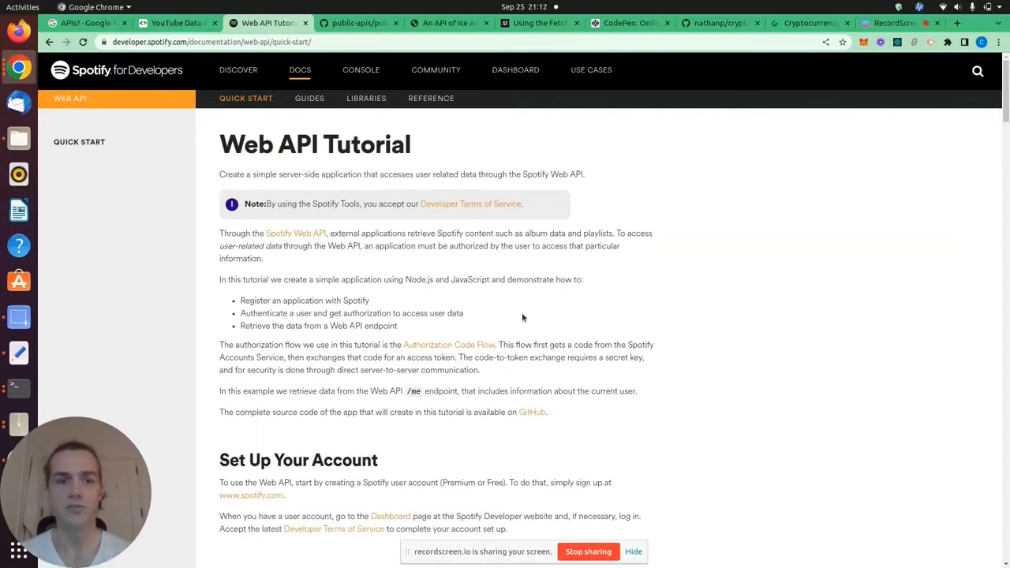
Step: Read through the Spotify tutorial's environment setup and login code, then move to the public-apis repository
scroll(down, 3)
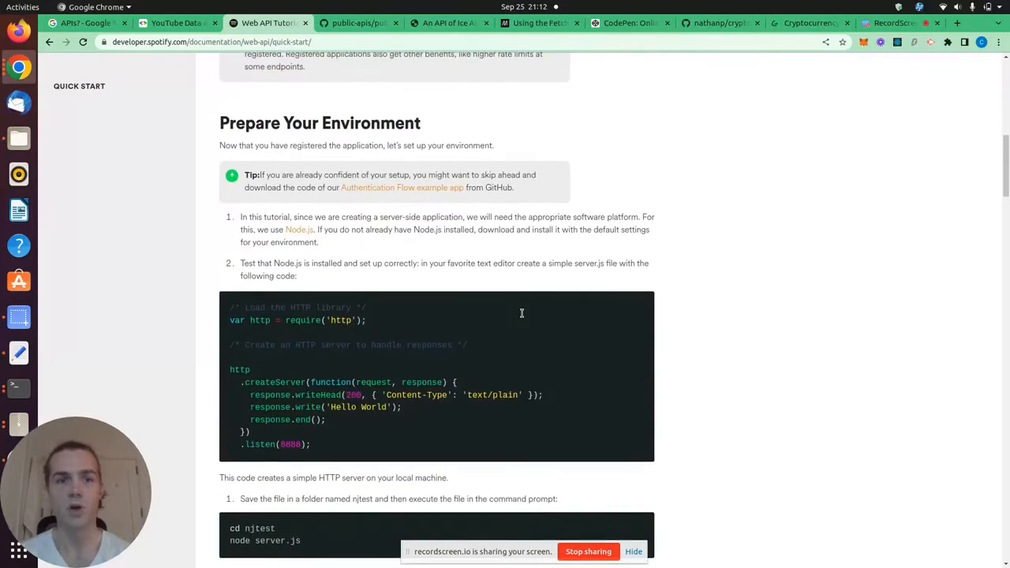
scroll(down, 3)
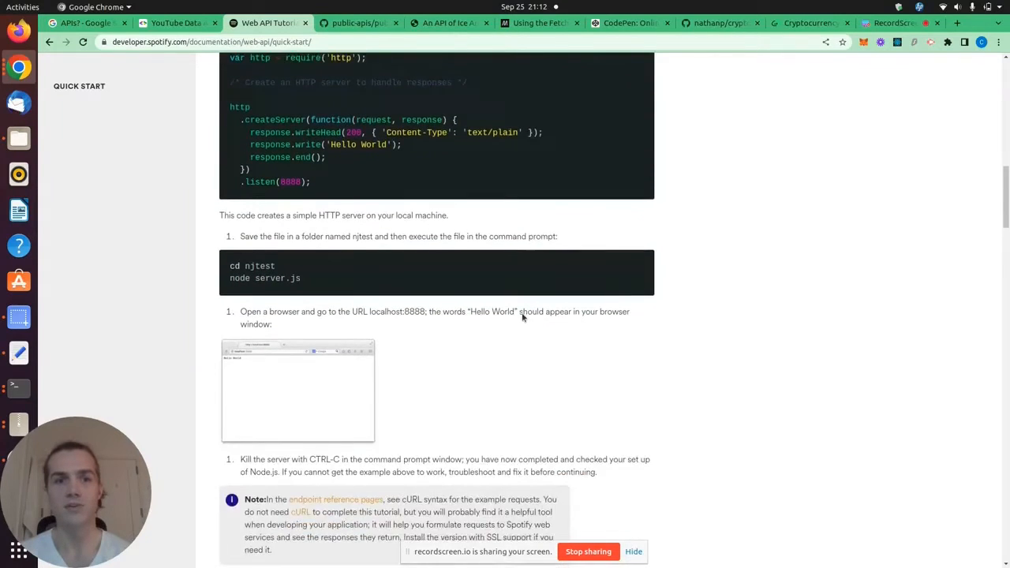
scroll(down, 3)
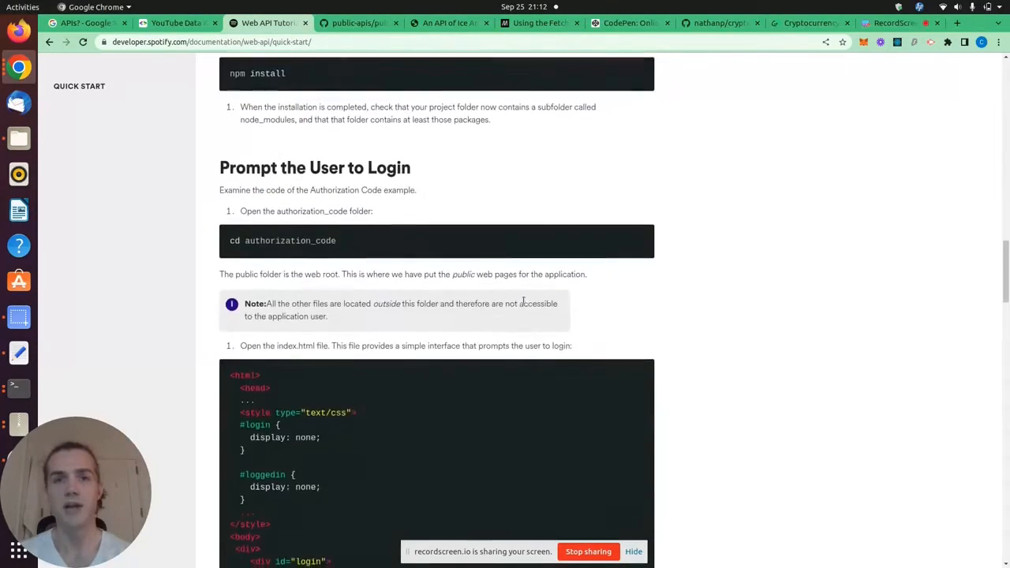
scroll(down, 3)
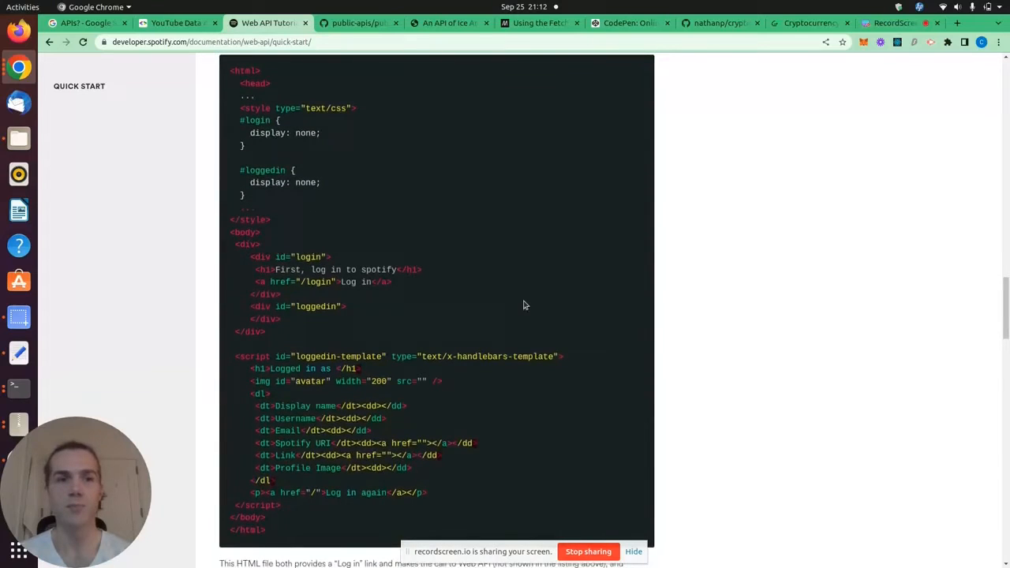
mouse_move(473, 195)
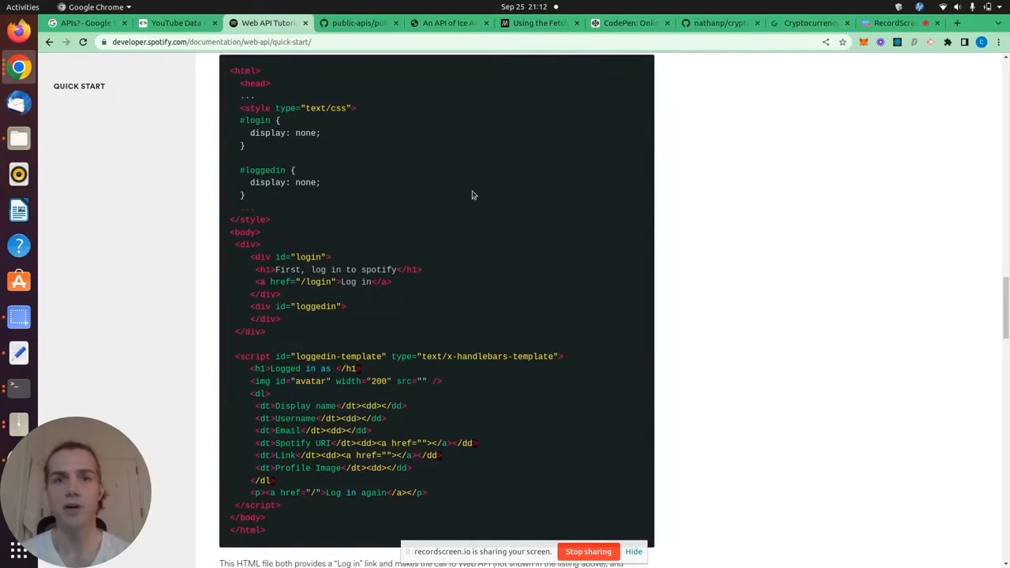
click(355, 24)
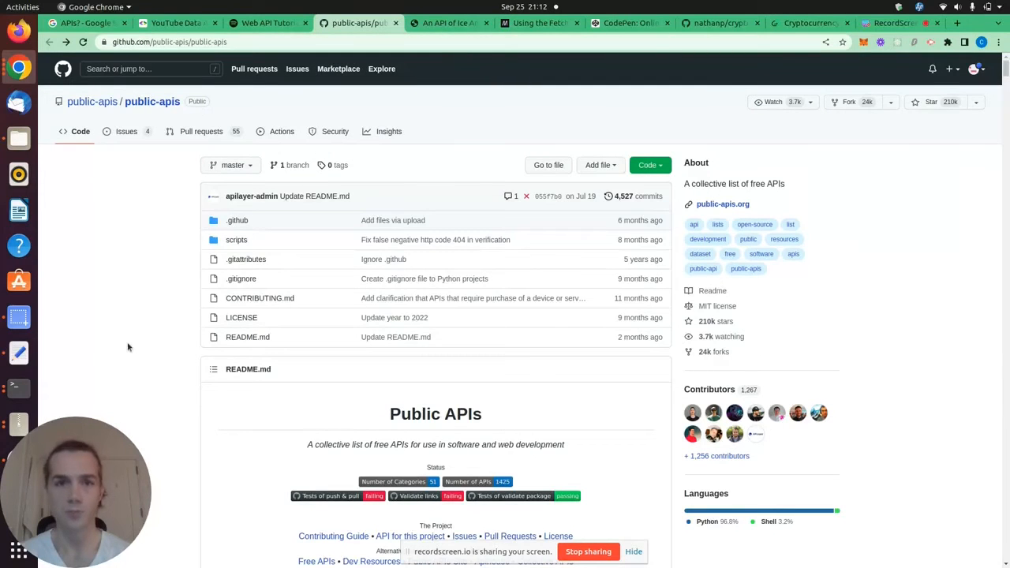
Step: Browse the public-apis README from its category index down to the Animals table, then move to An API of Ice And Fire
scroll(down, 3)
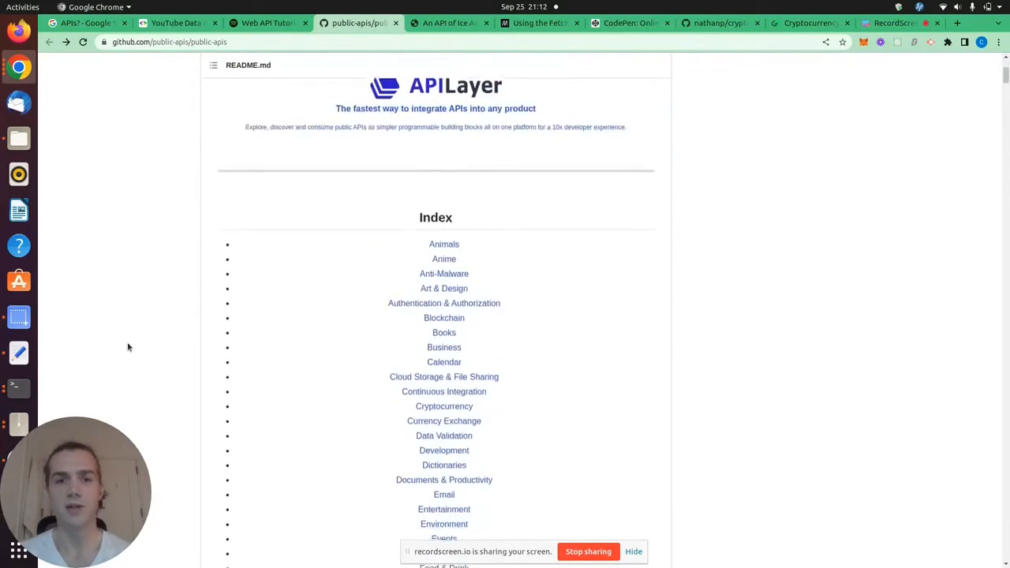
scroll(down, 3)
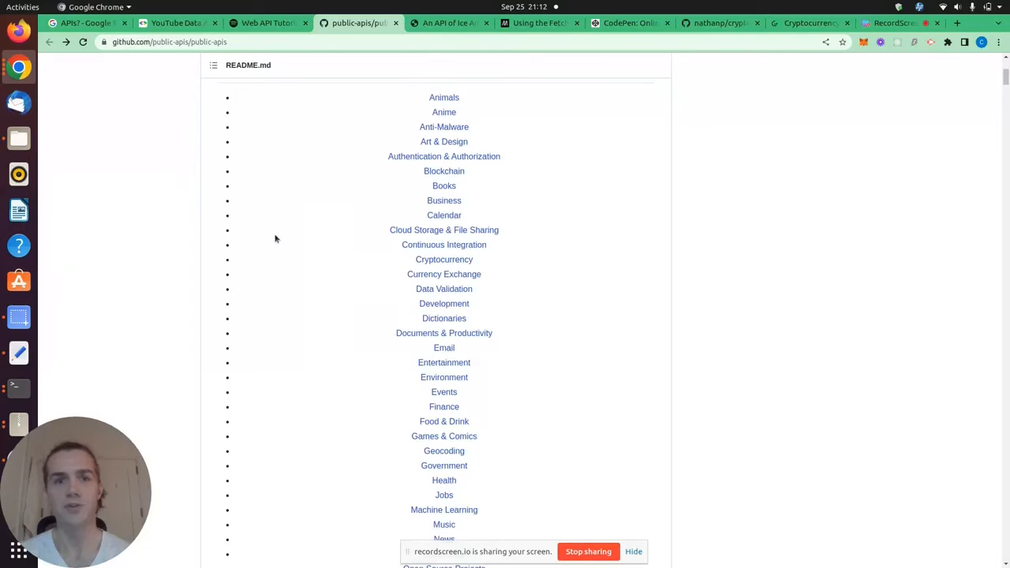
scroll(down, 3)
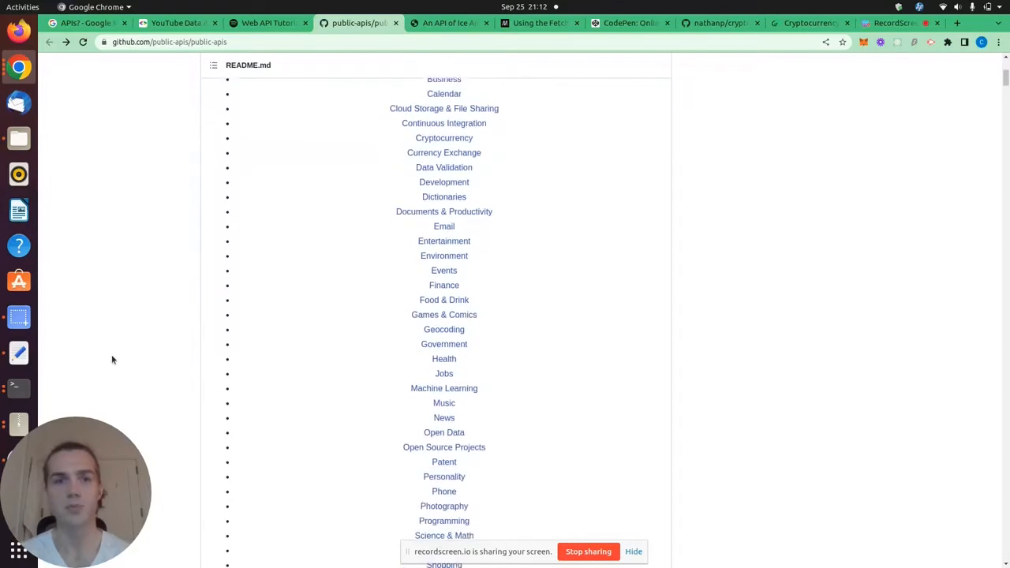
scroll(down, 3)
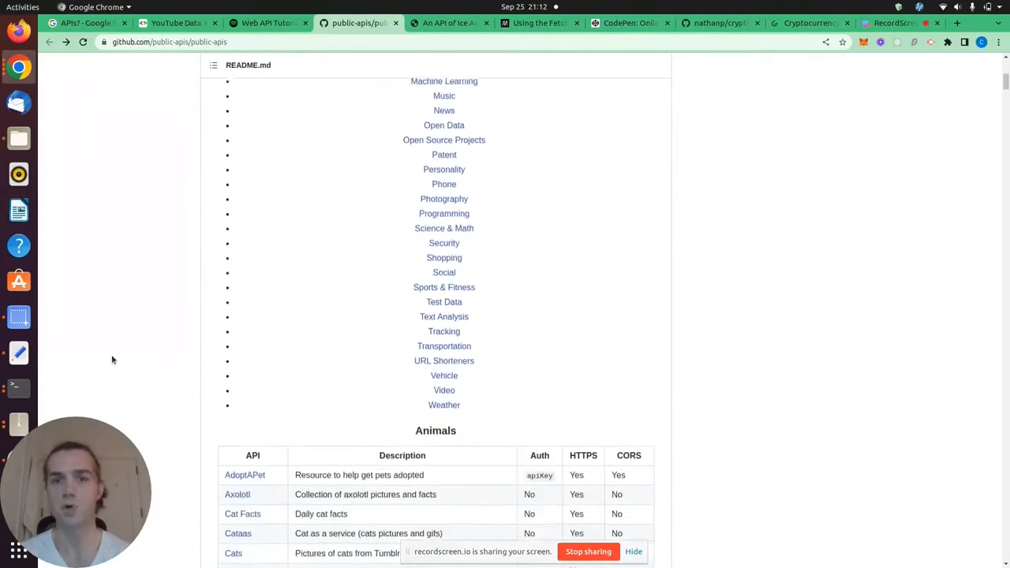
scroll(down, 3)
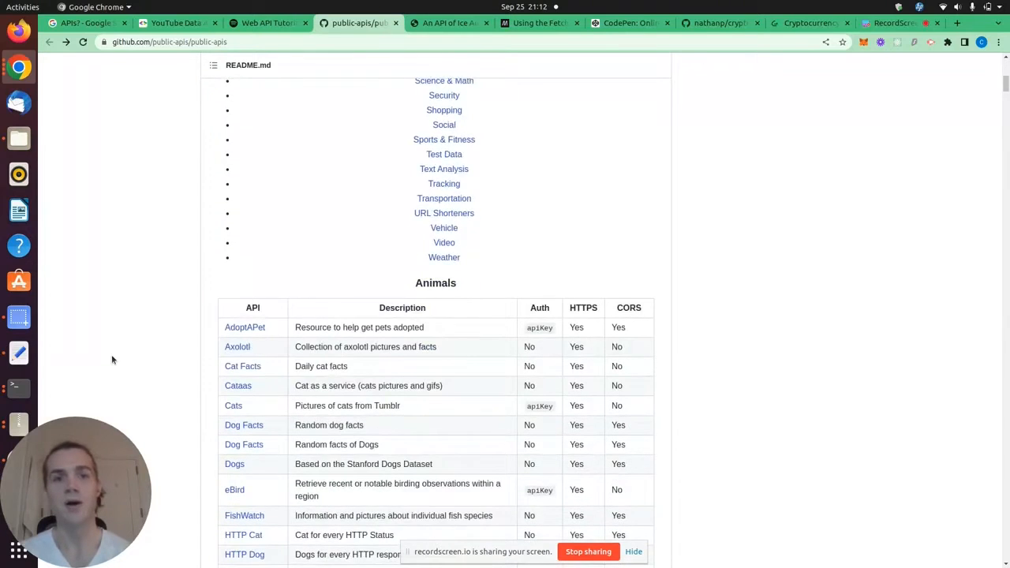
scroll(down, 3)
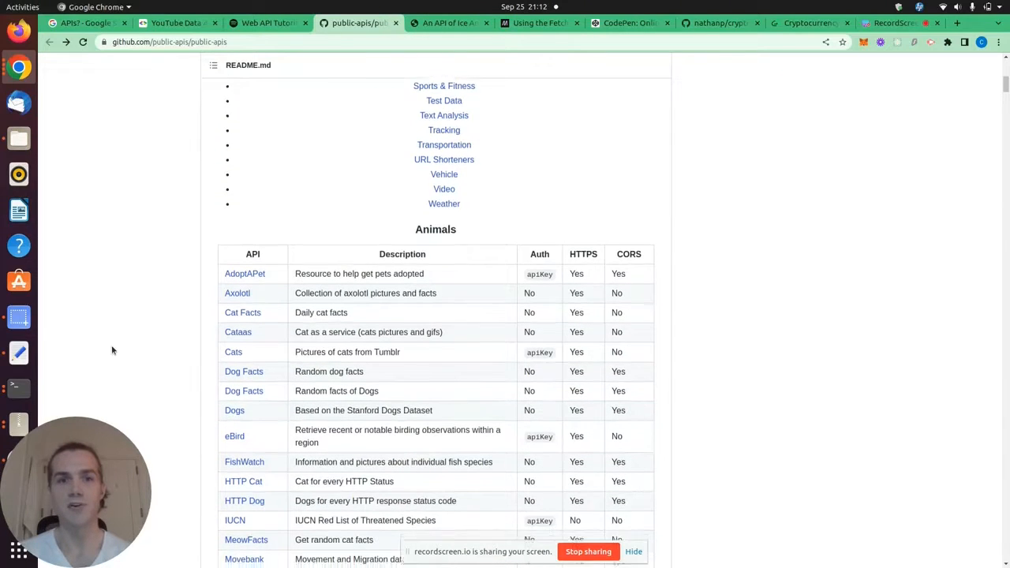
scroll(down, 3)
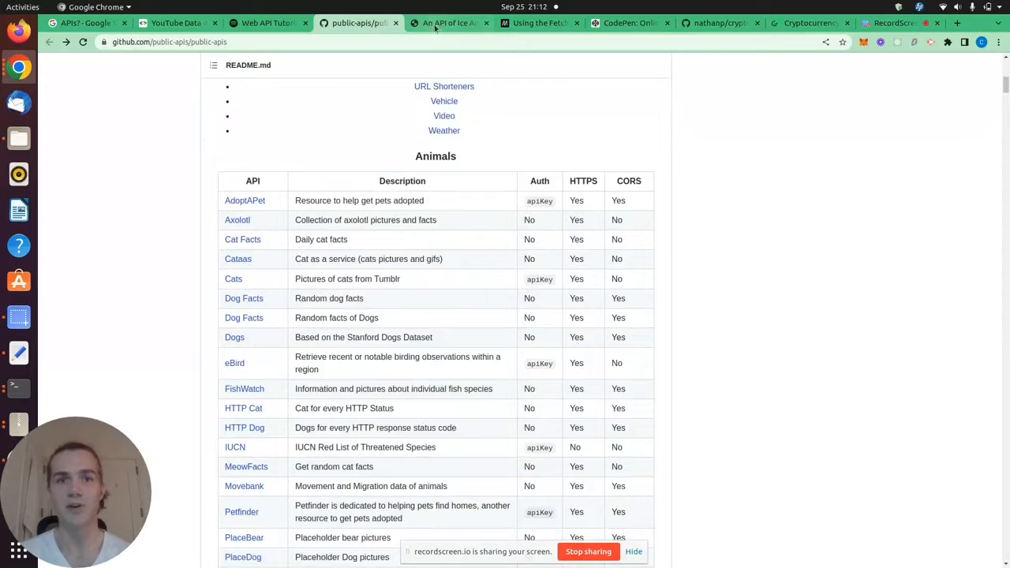
click(448, 22)
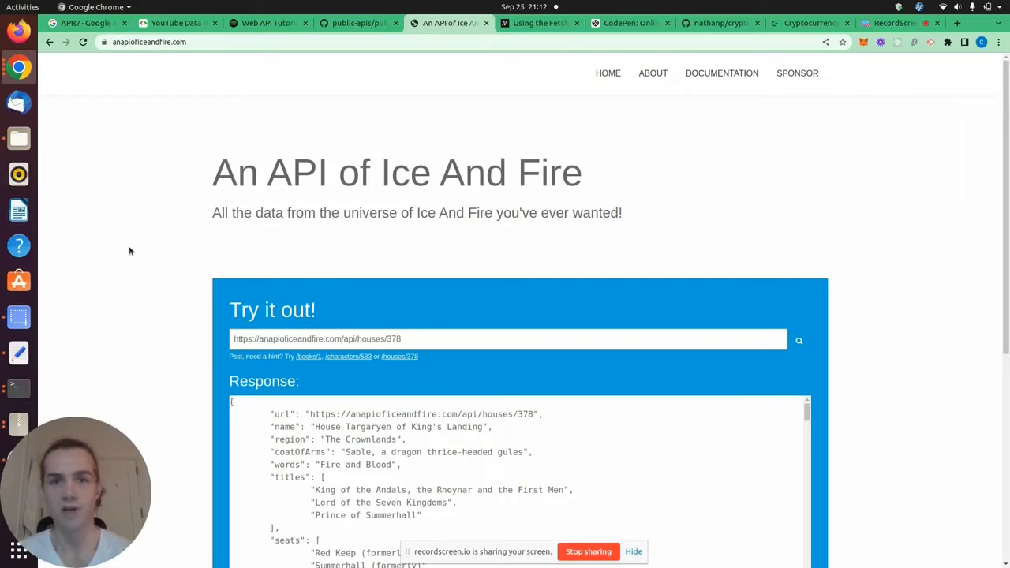
mouse_move(188, 215)
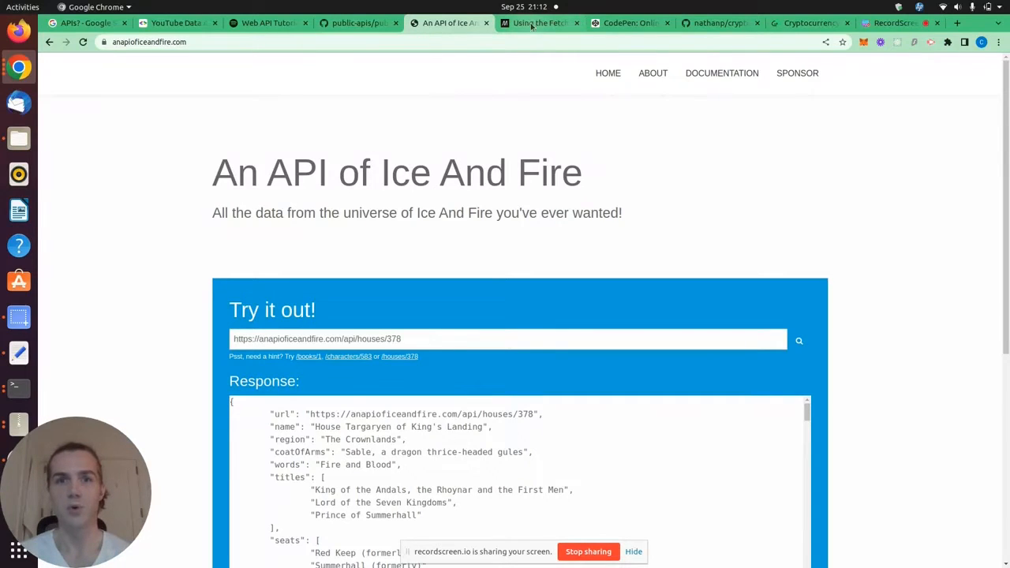
Step: Leave the Ice And Fire homepage with its sample house response for MDN's Using the Fetch API guide
click(540, 22)
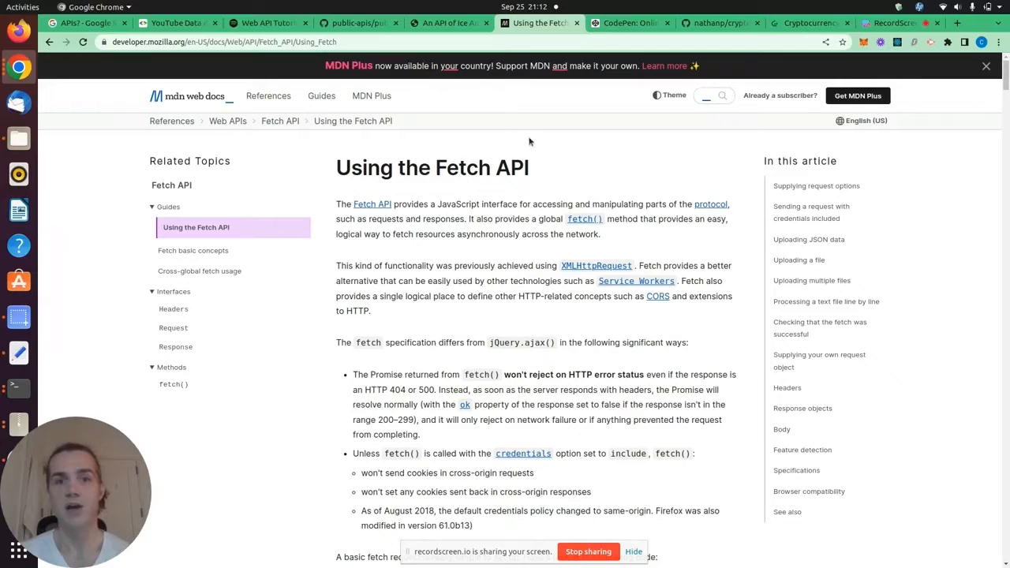
mouse_move(486, 193)
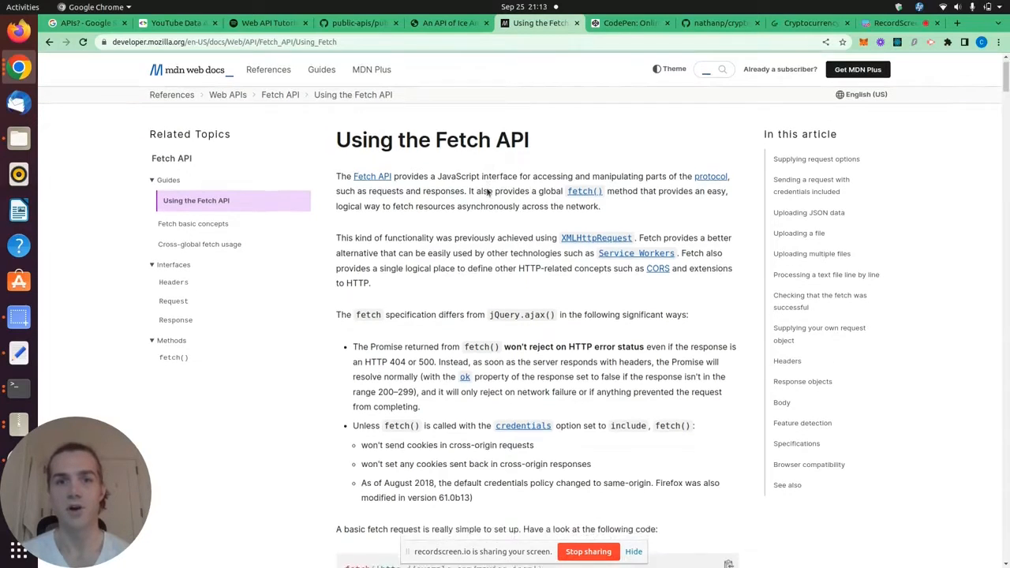
Step: Copy MDN's basic fetch example code and move over to CodePen
scroll(down, 3)
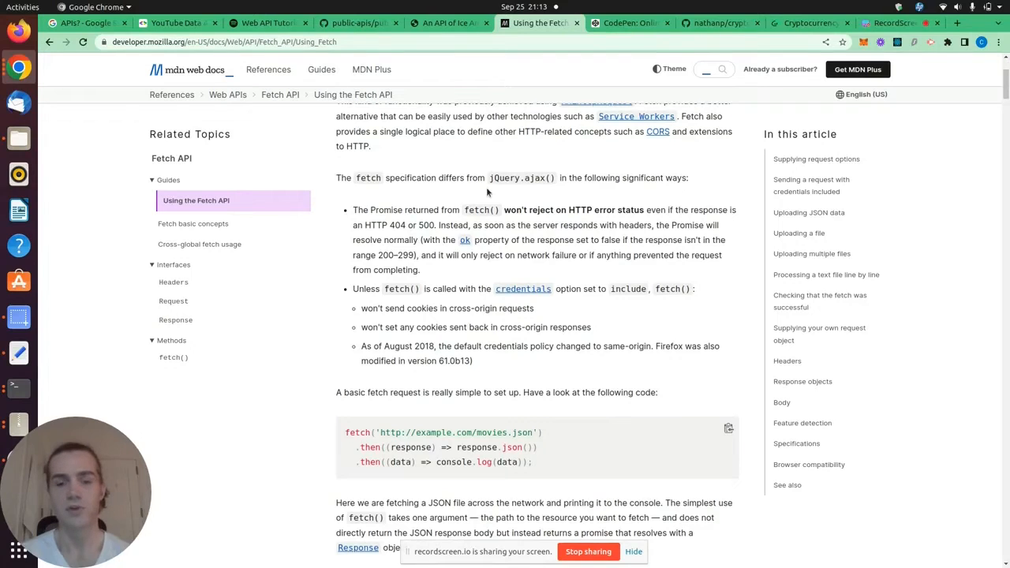
scroll(down, 3)
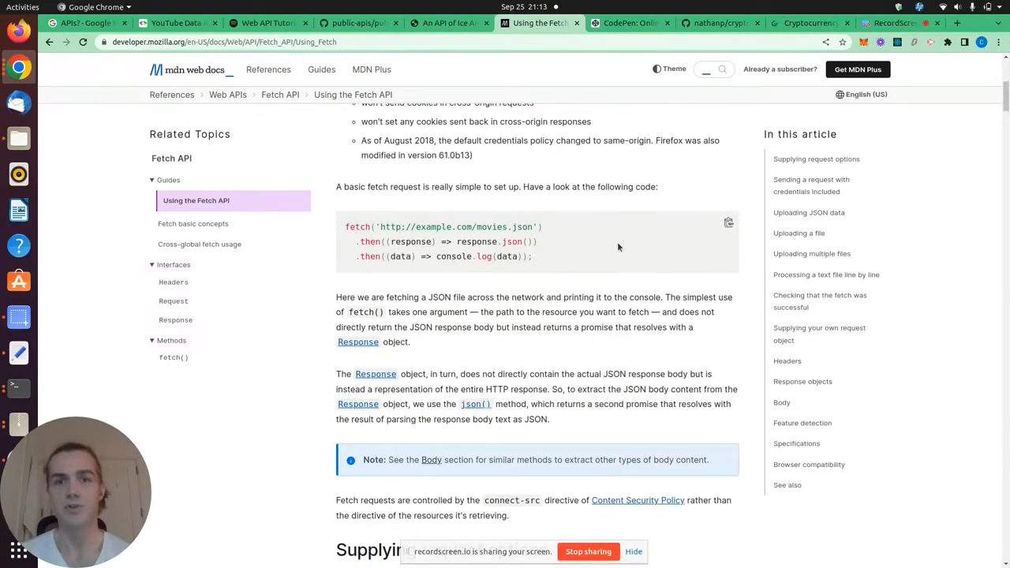
click(727, 223)
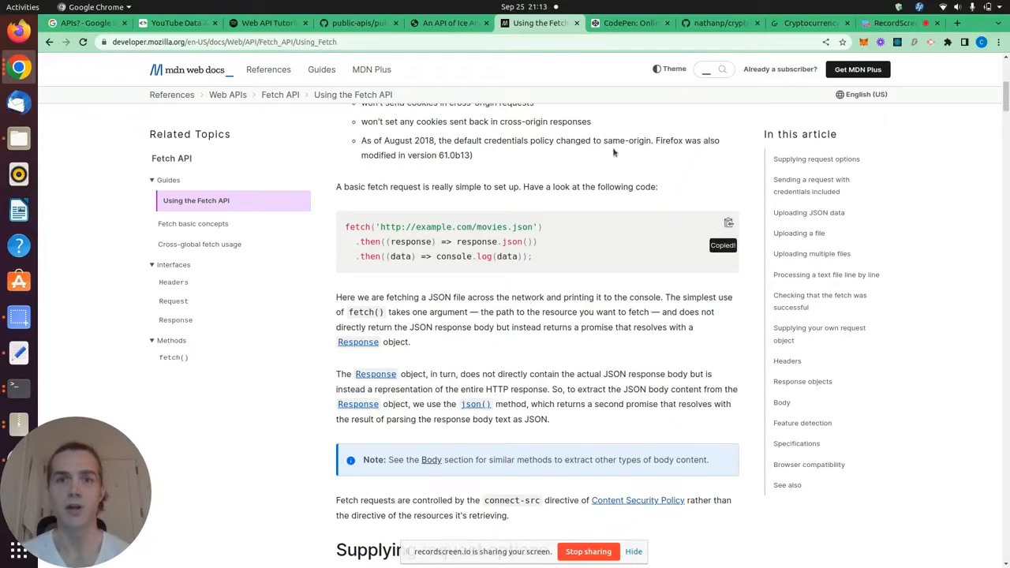
click(628, 22)
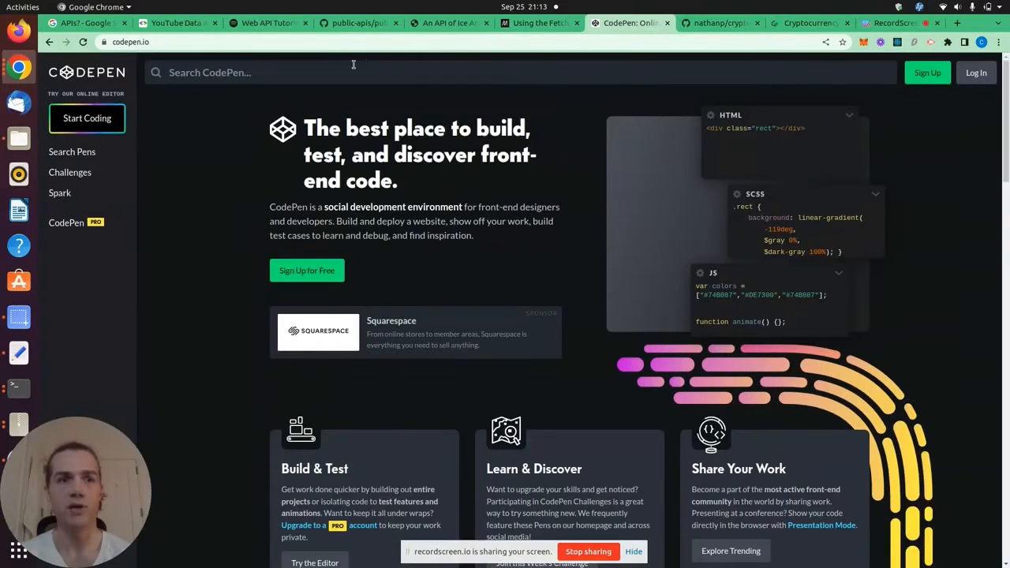
Step: Start a new blank pen in CodePen via Start Coding
click(87, 116)
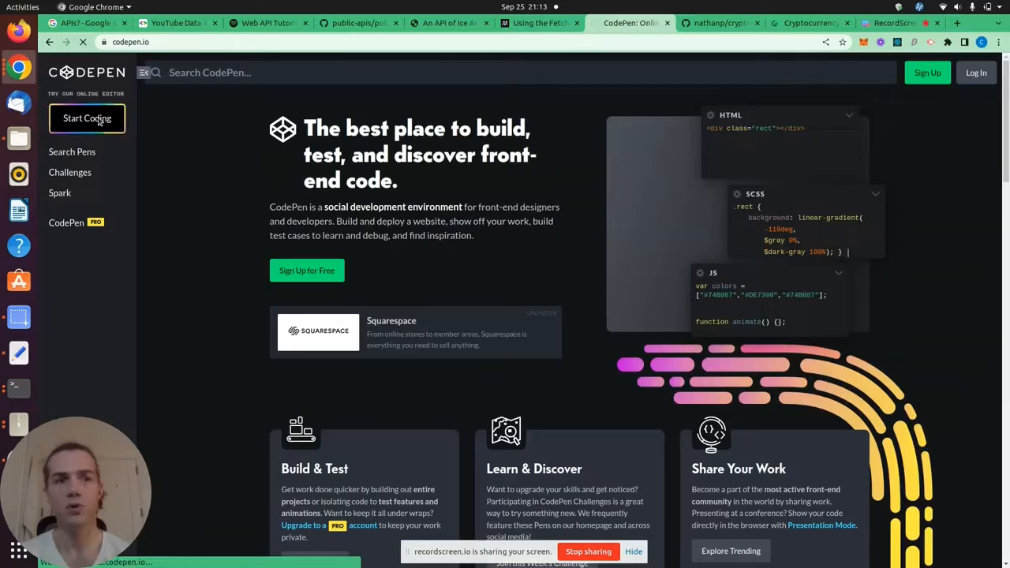
click(87, 118)
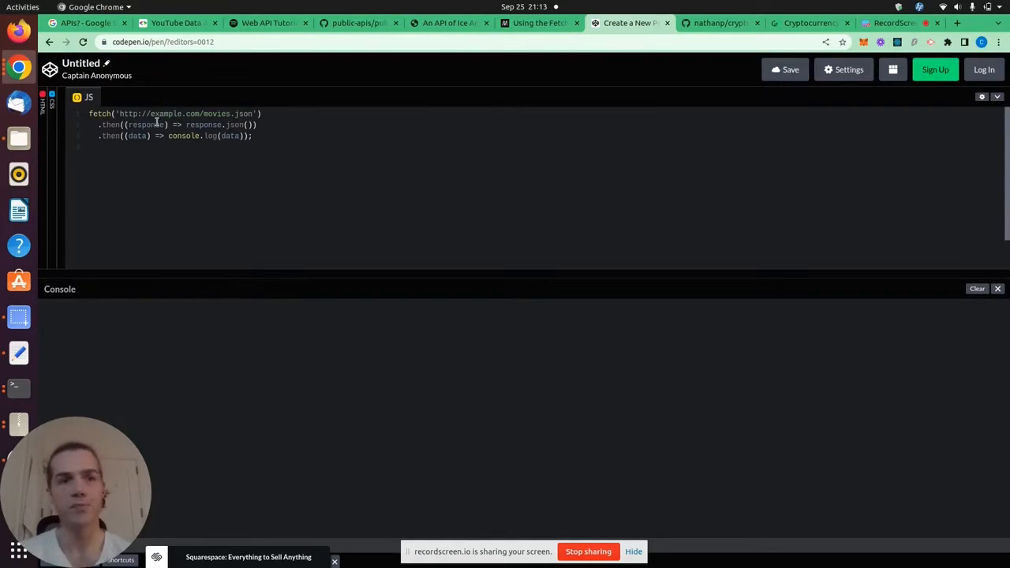
click(448, 23)
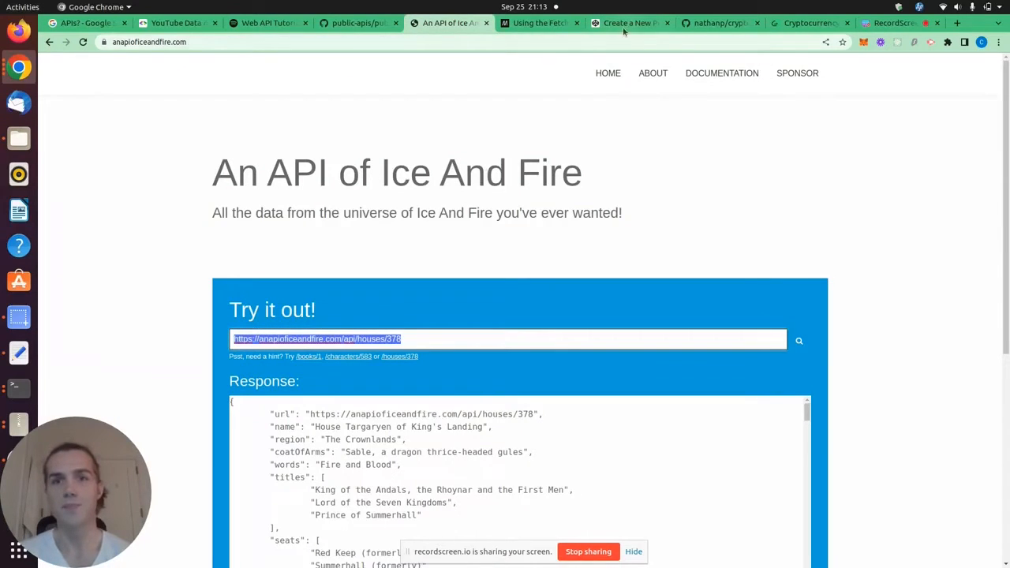
click(628, 22)
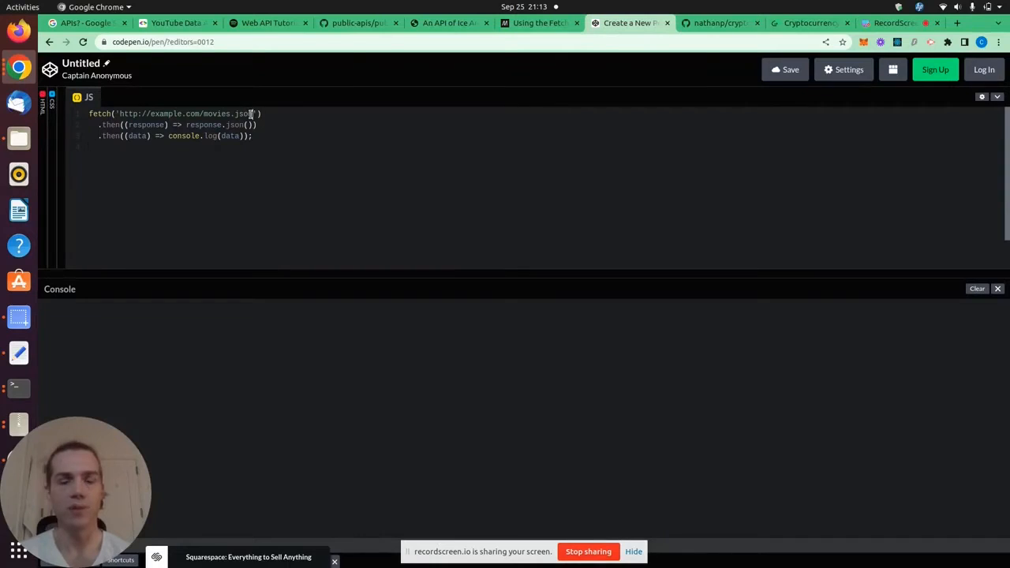
key(BackSpace)
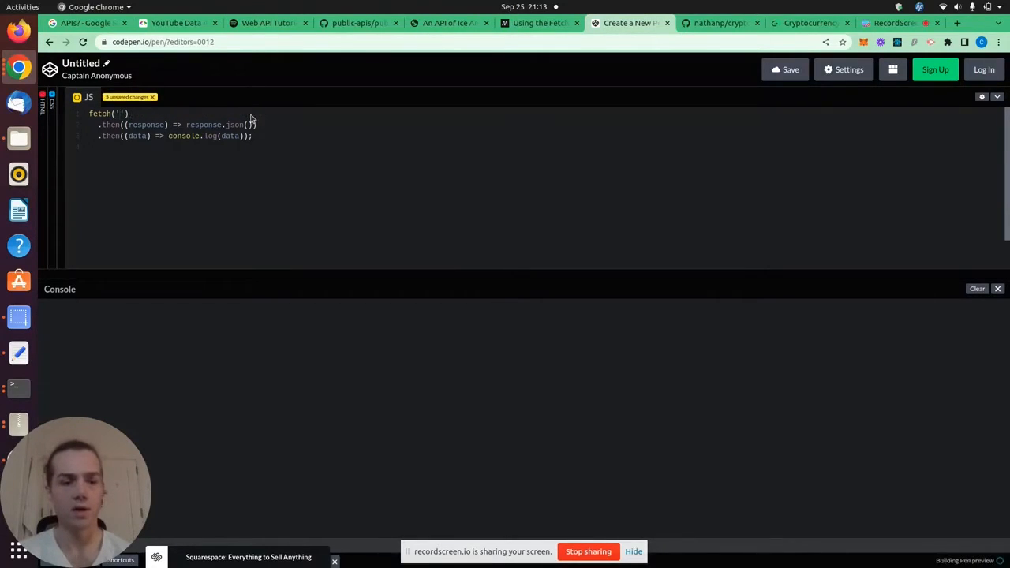
text(https://anapioficeandfire.com/api/houses/378)
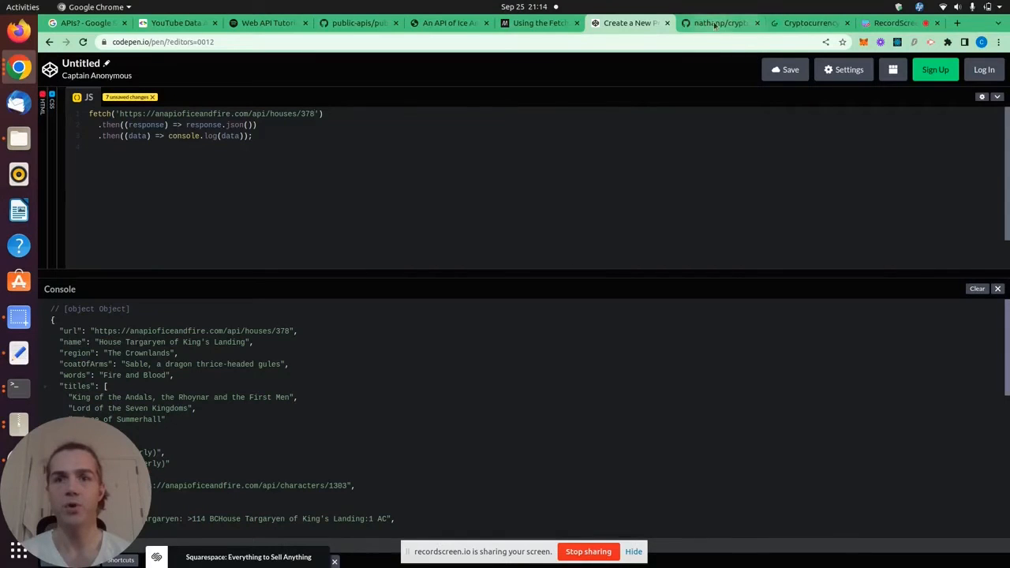
Step: Bring up the nathanp/crypto-price-widget repository and scroll through its README
click(718, 22)
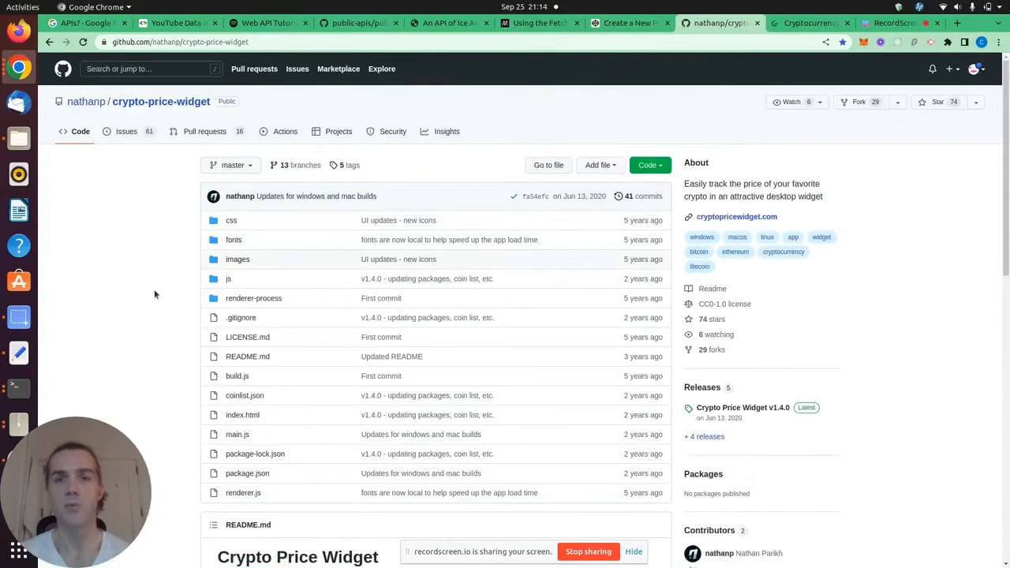
scroll(down, 3)
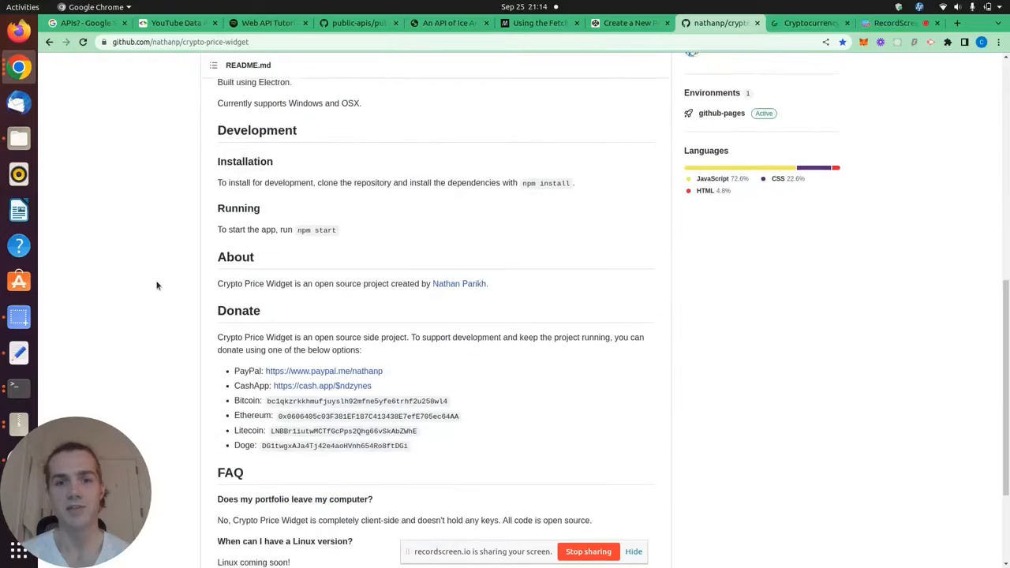
scroll(down, 3)
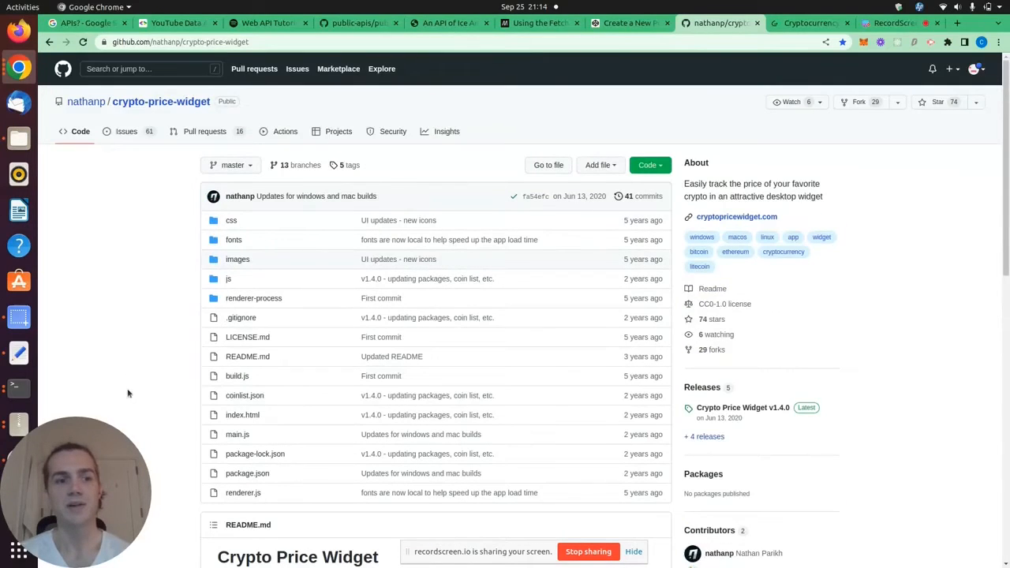
mouse_move(130, 402)
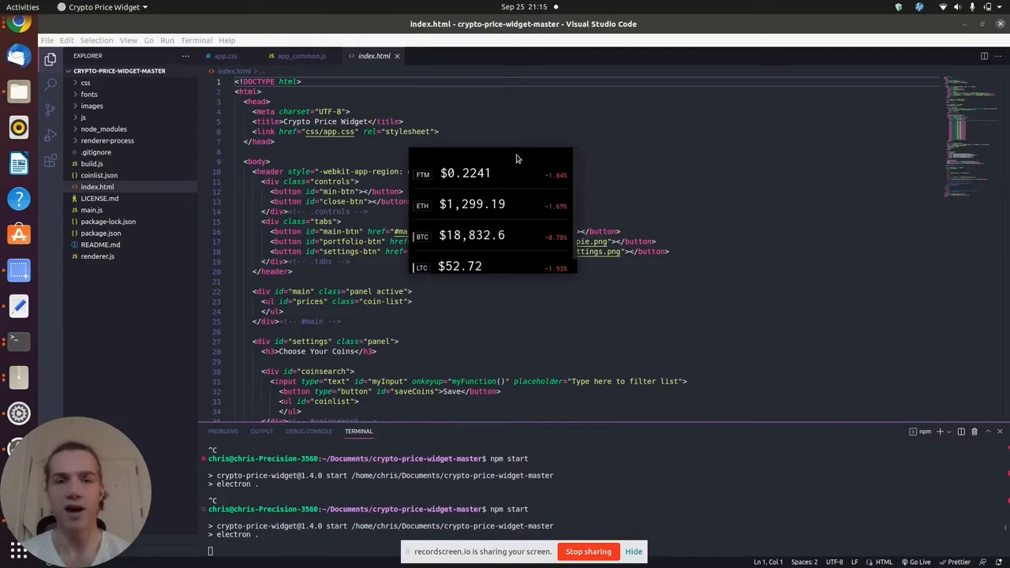
mouse_move(492, 273)
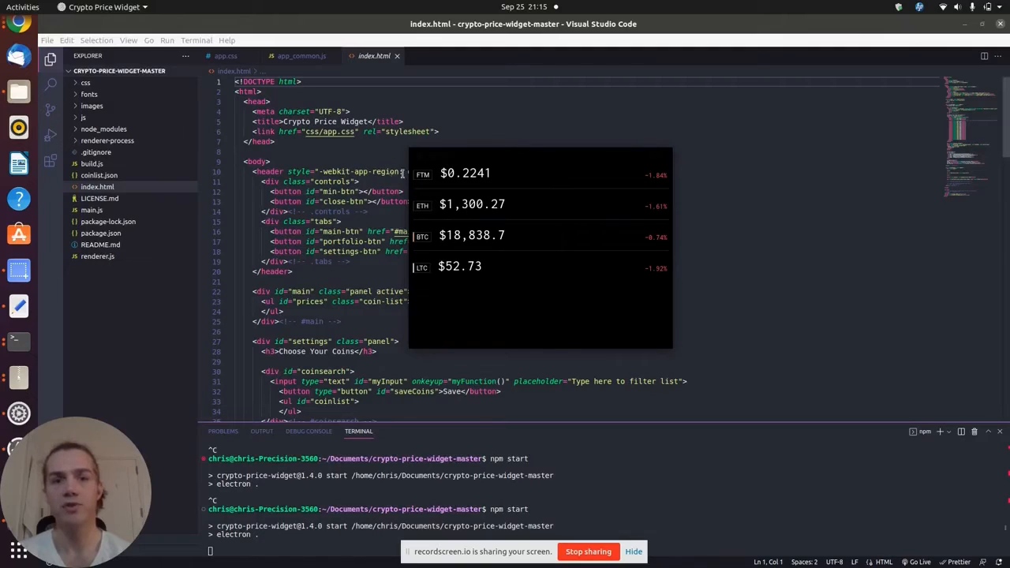
mouse_move(450, 271)
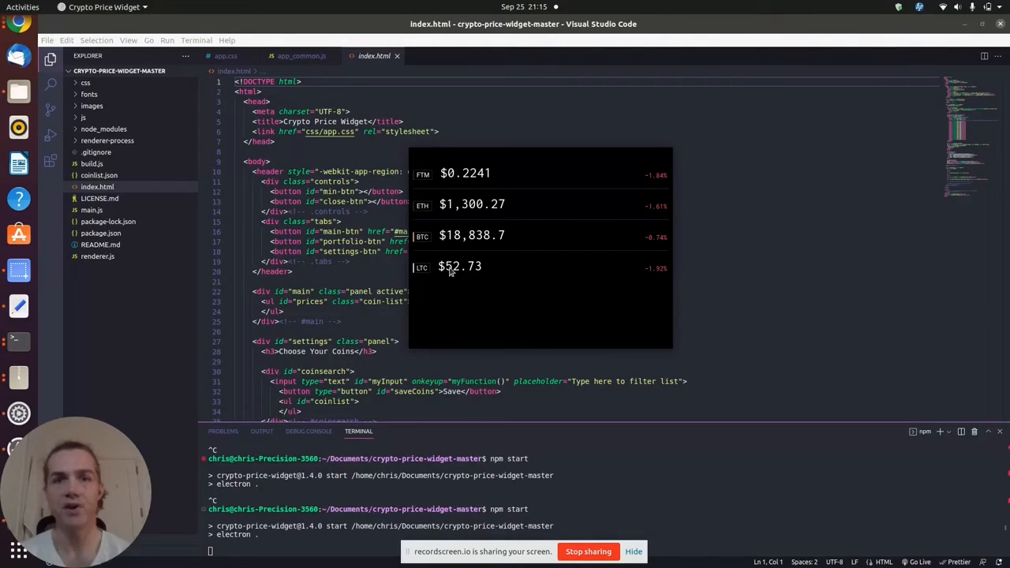
mouse_move(729, 259)
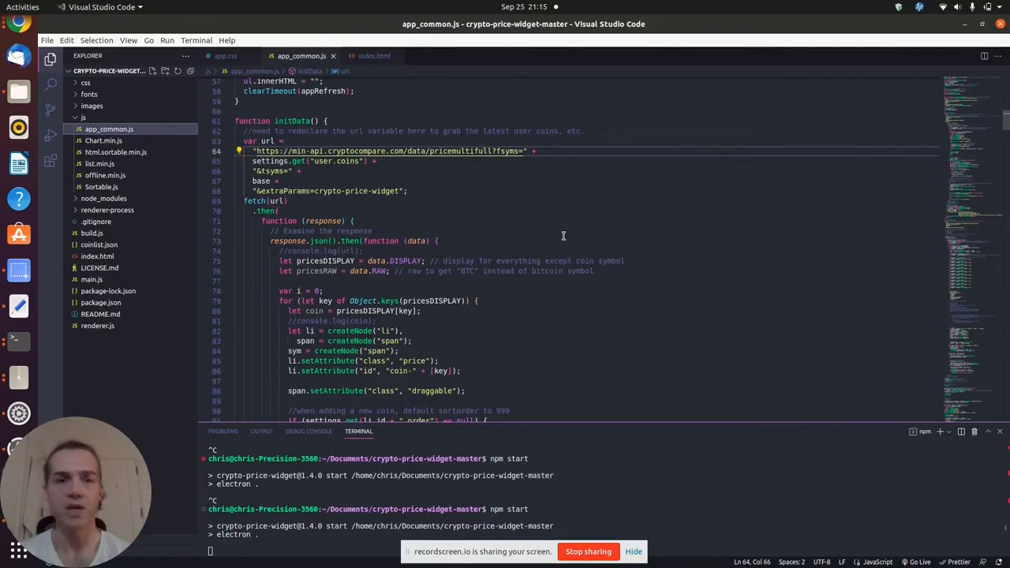
Step: Scroll app_common.js down to the fetch response loop that builds coin price rows
scroll(down, 3)
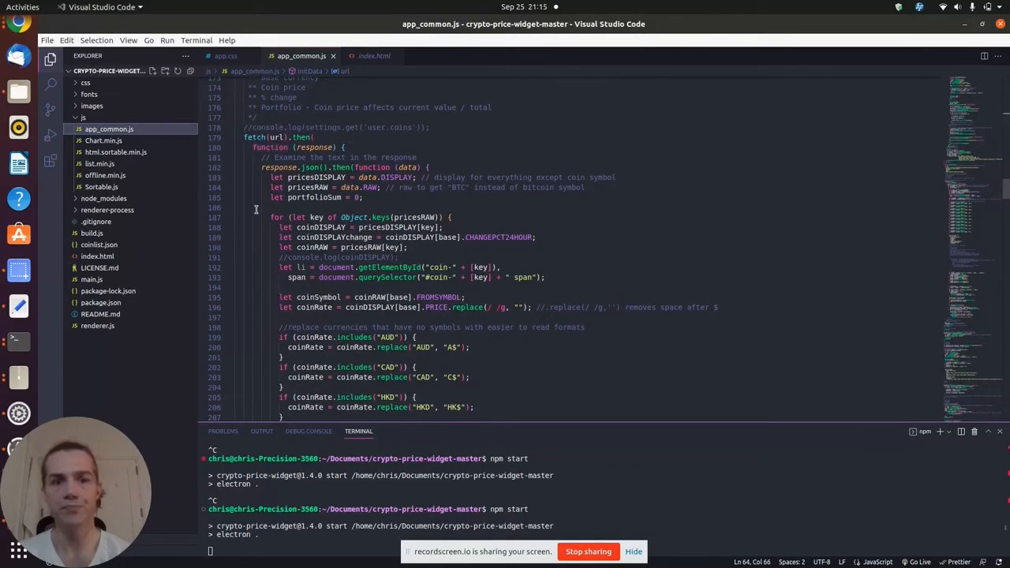
mouse_move(534, 263)
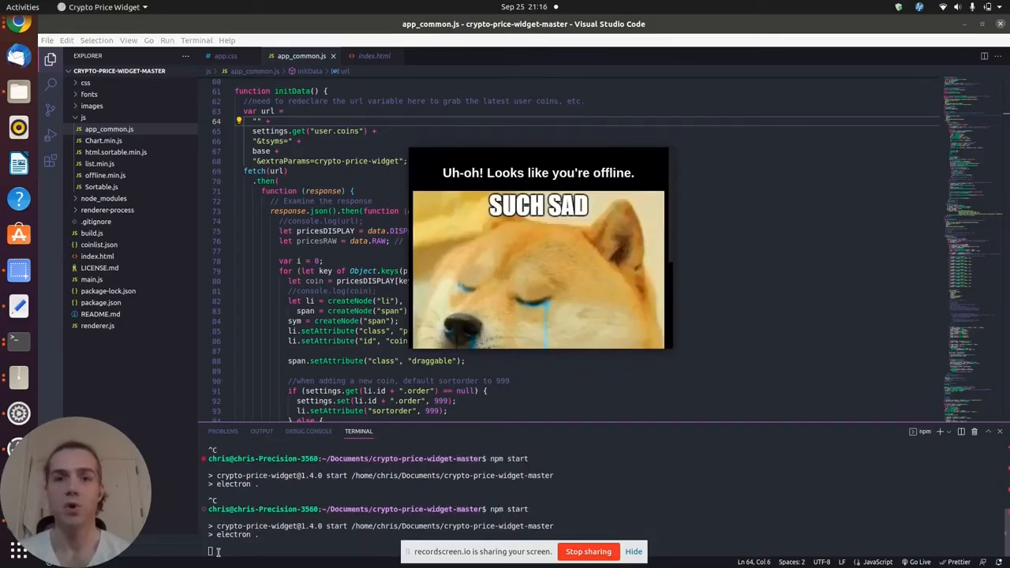
mouse_move(555, 284)
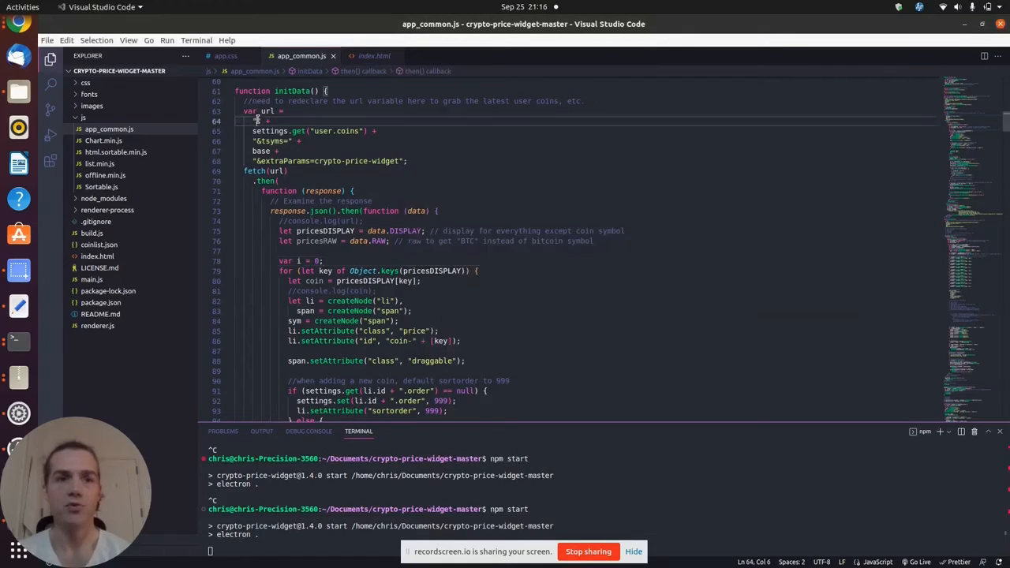
text("https://min-api.cryptocompare.com/data/pricemultifull?fsyms=")
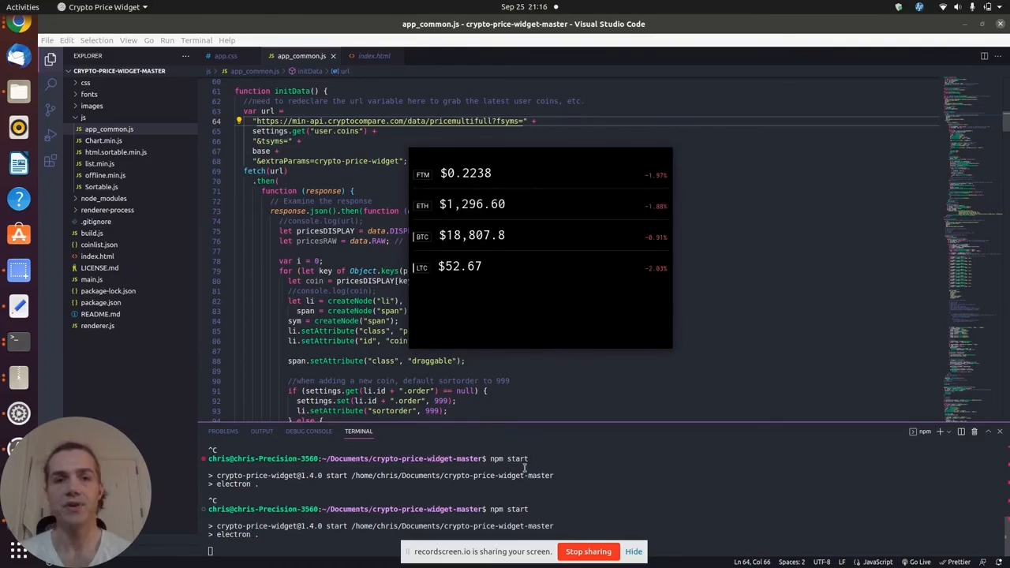
mouse_move(564, 281)
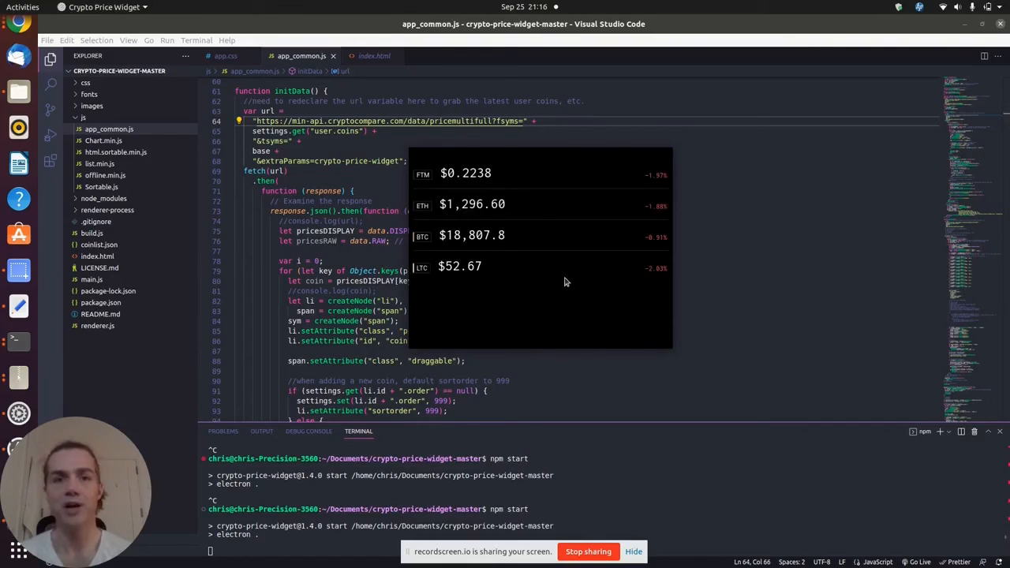